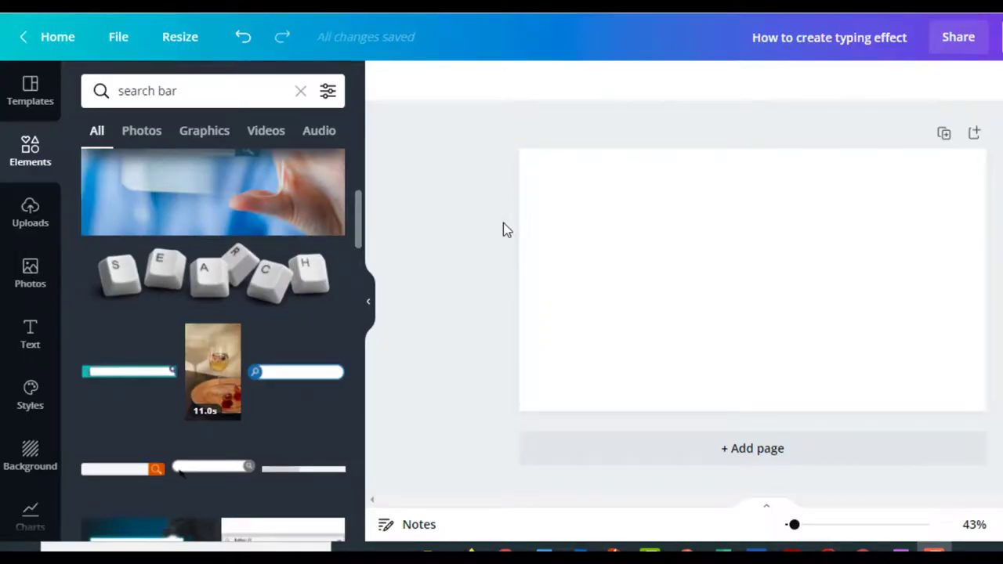
{"action": "mouse_move", "coordinate": [273, 382]}
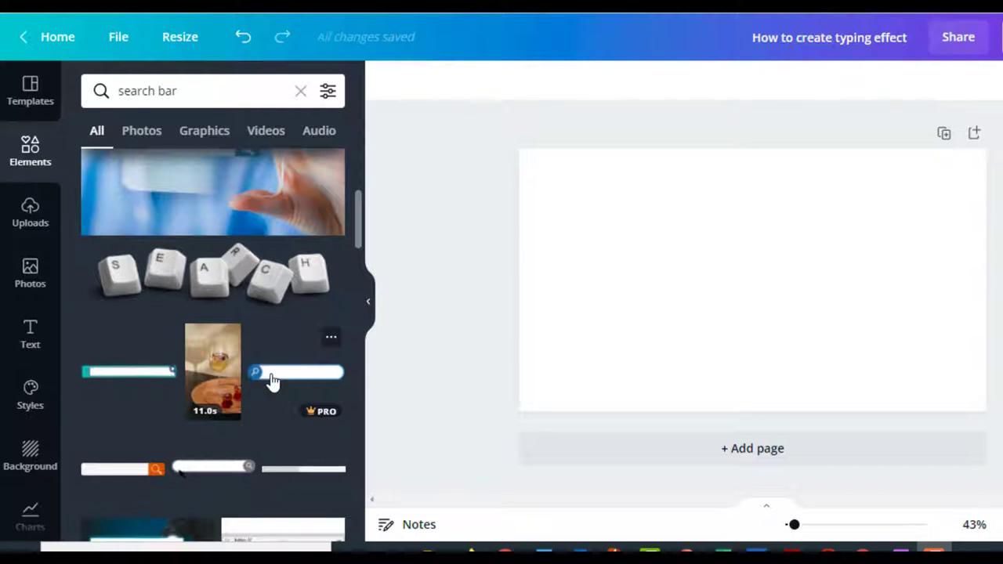
Add the blue rounded search-bar graphic from the Elements results to the blank page
{"action": "left_click", "coordinate": [129, 372]}
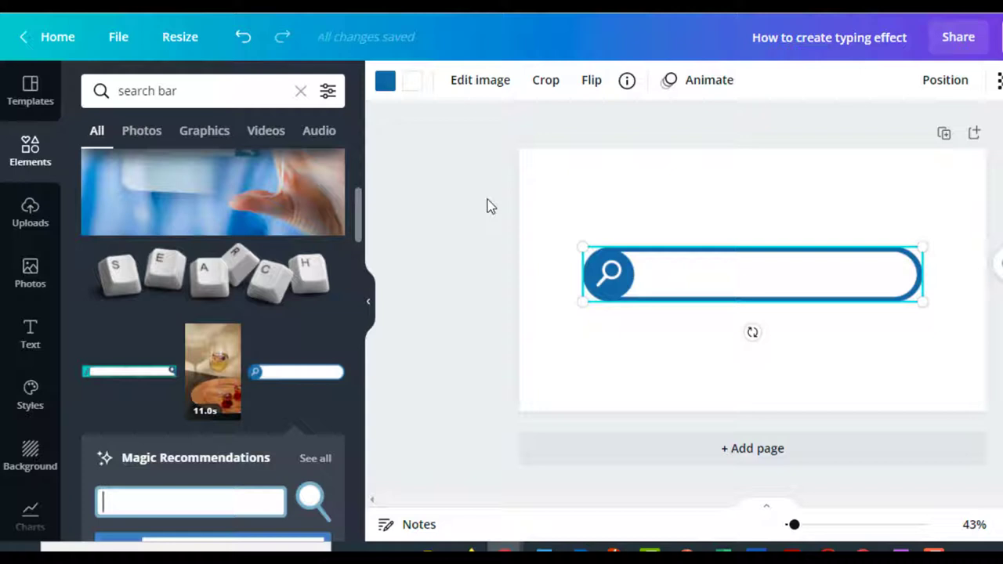
{"action": "left_click", "coordinate": [386, 79]}
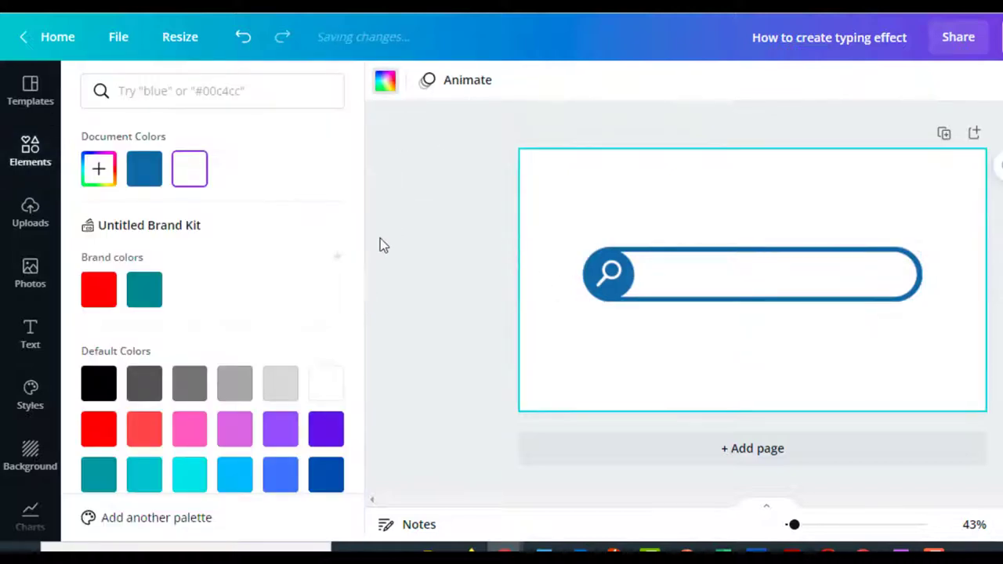
{"action": "left_click", "coordinate": [144, 288]}
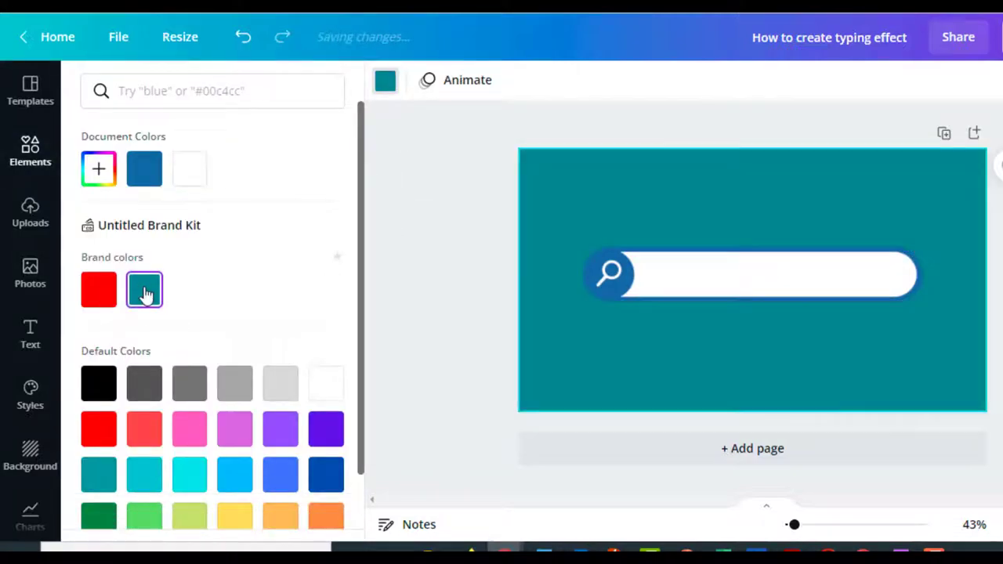
{"action": "left_click", "coordinate": [144, 288]}
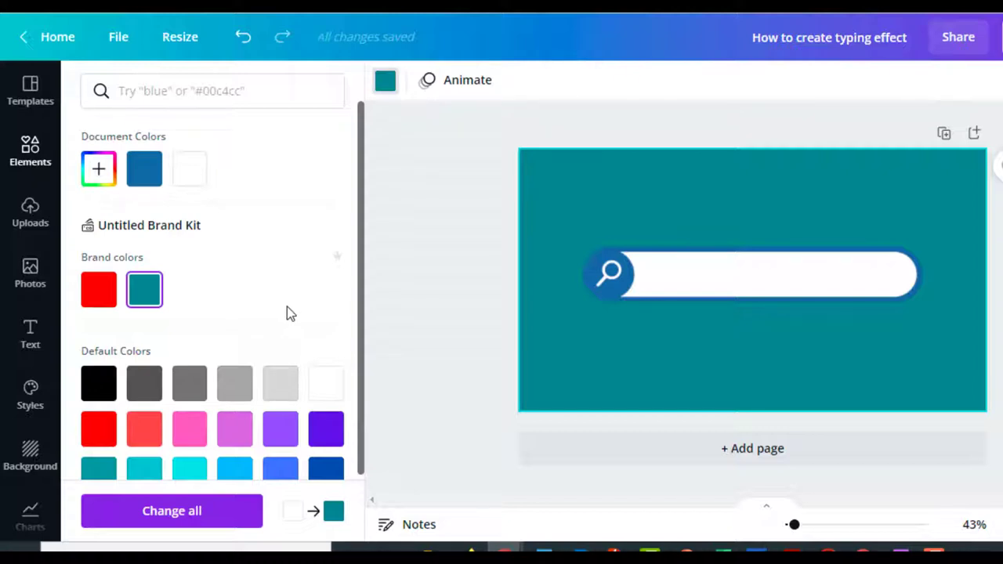
{"action": "mouse_move", "coordinate": [266, 381]}
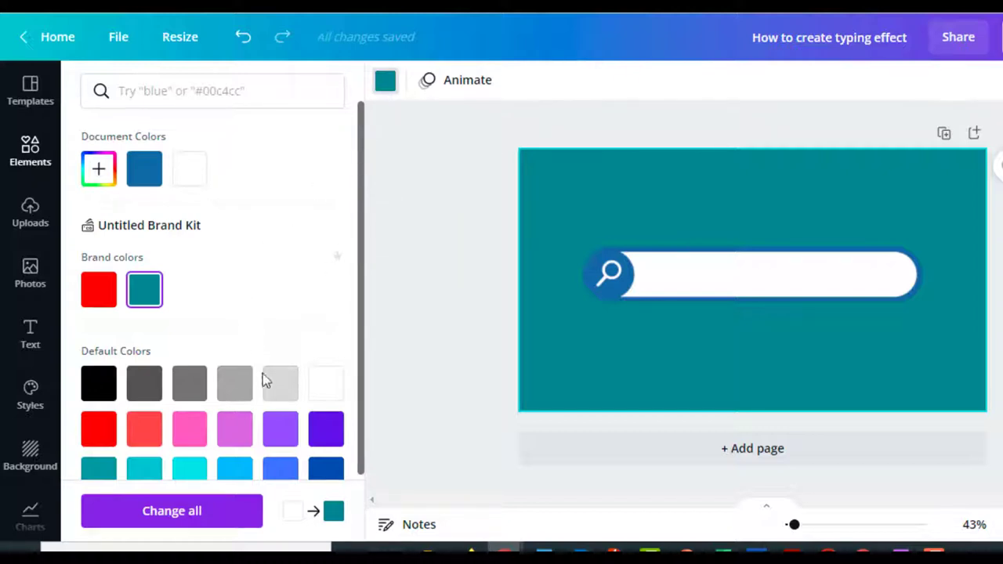
{"action": "mouse_move", "coordinate": [189, 172]}
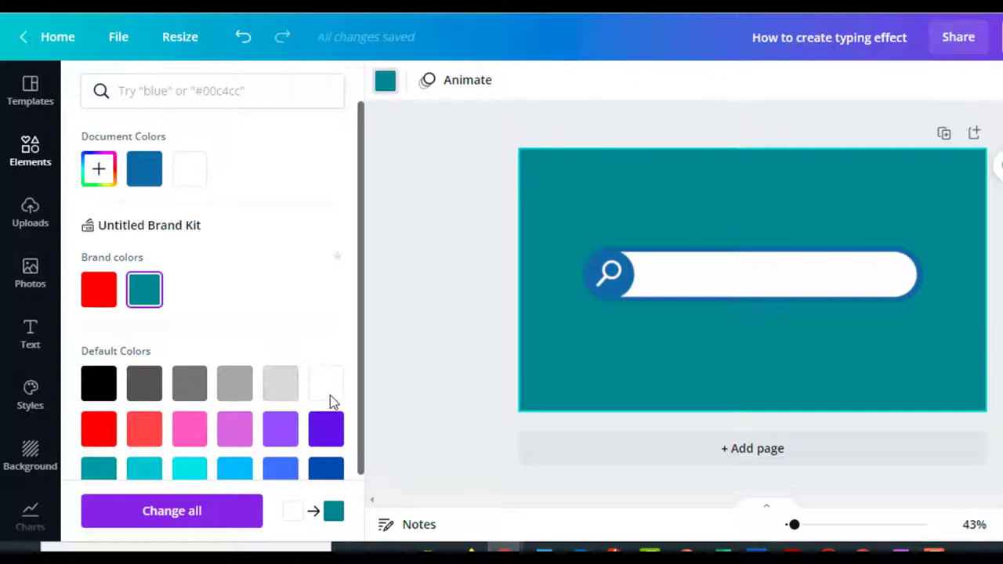
{"action": "mouse_move", "coordinate": [611, 122]}
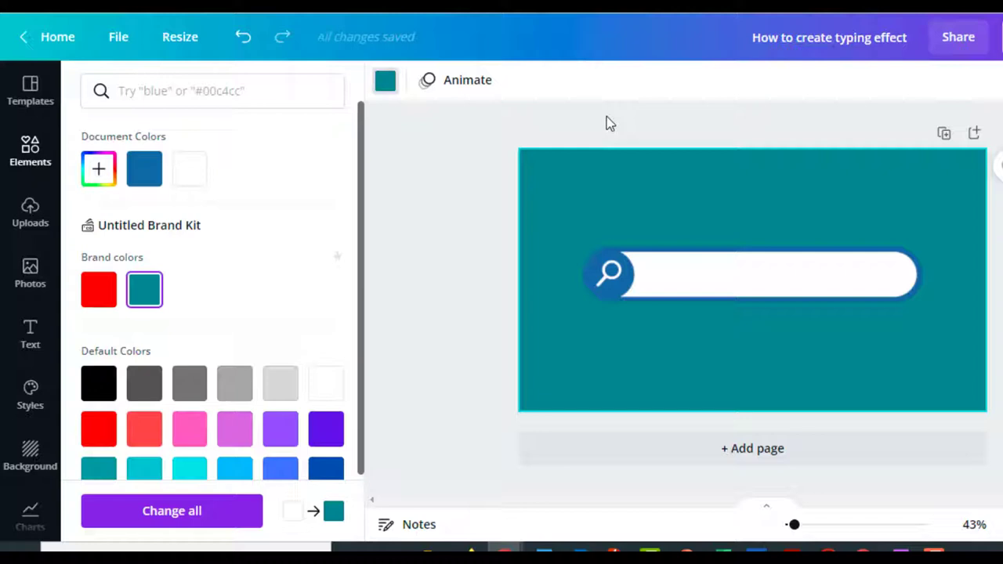
{"action": "left_click", "coordinate": [752, 274]}
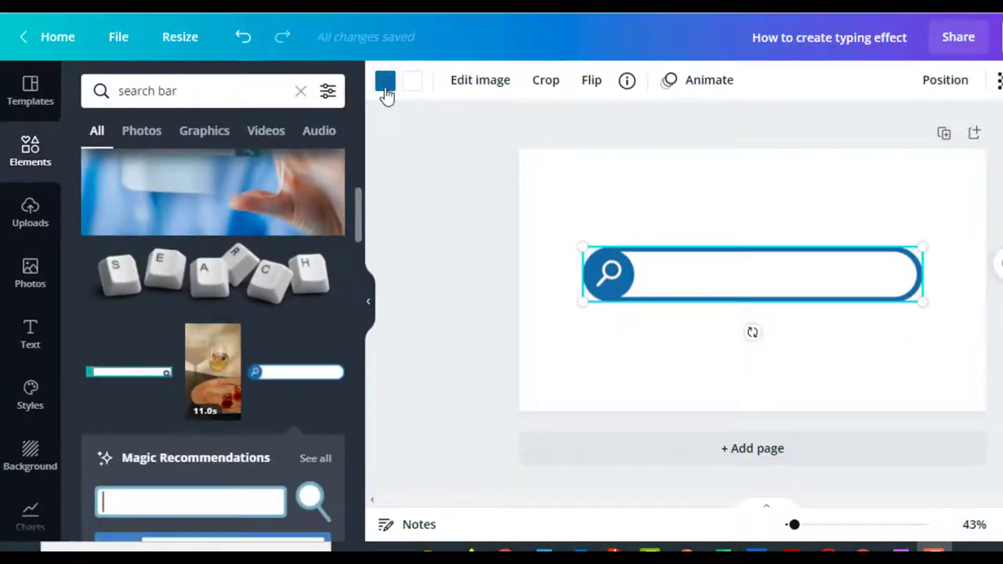
Change the search bar's colour swatch to the teal brand colour
{"action": "left_click", "coordinate": [385, 80]}
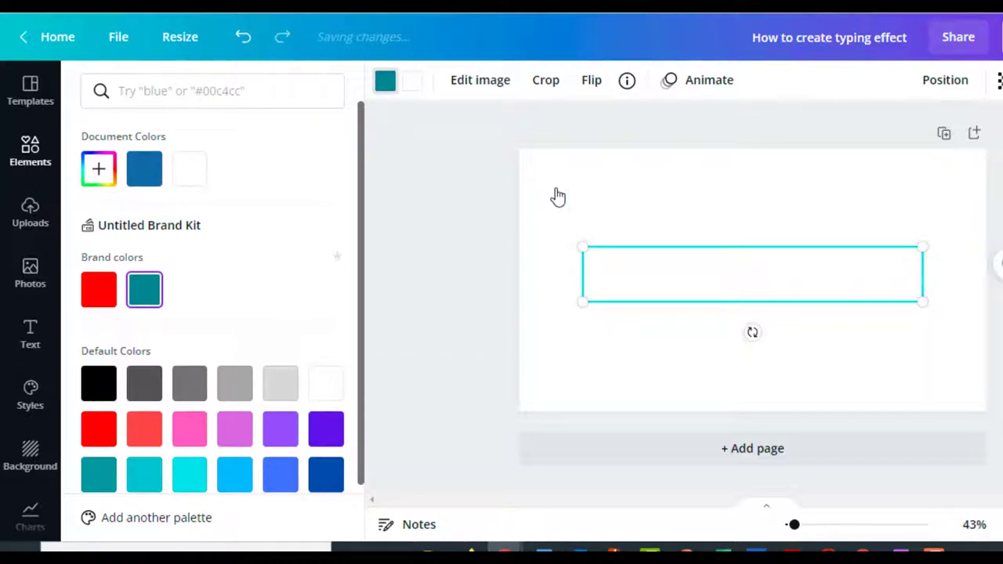
{"action": "type", "text": "search bar"}
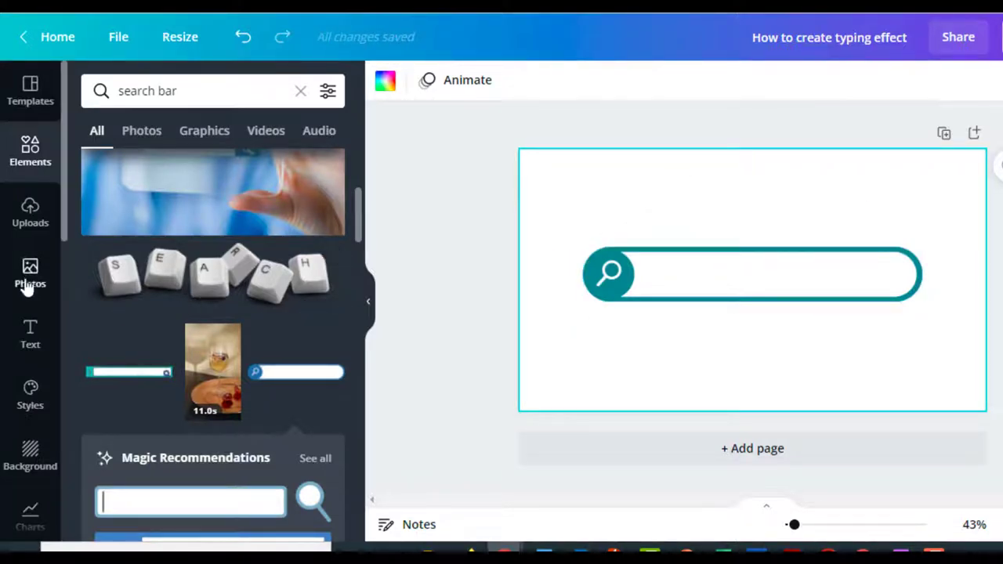
{"action": "left_click", "coordinate": [30, 332]}
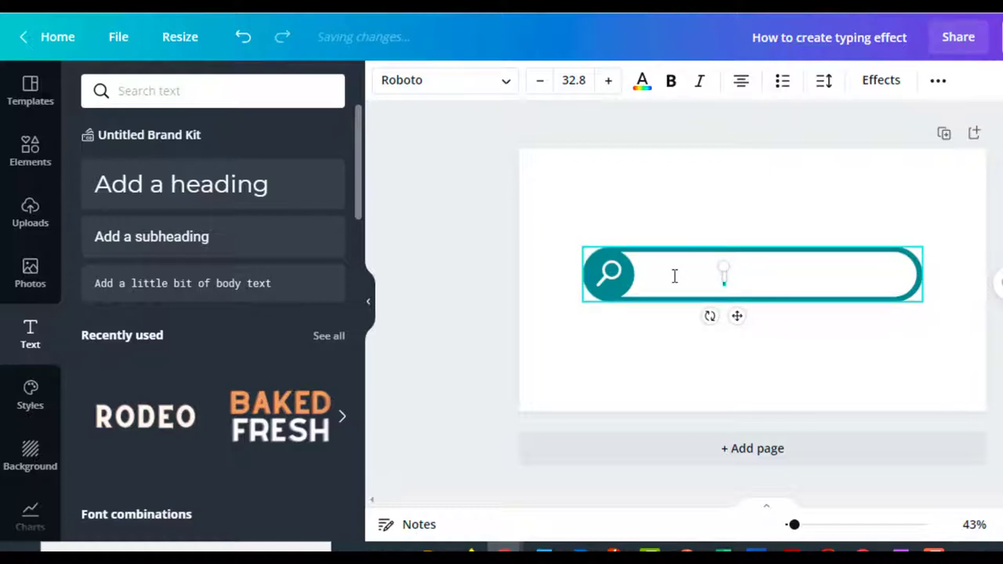
Fill the text box in the search bar with 'Typing Effect in Canva', clearing stray letters
{"action": "type", "text": "Yu"}
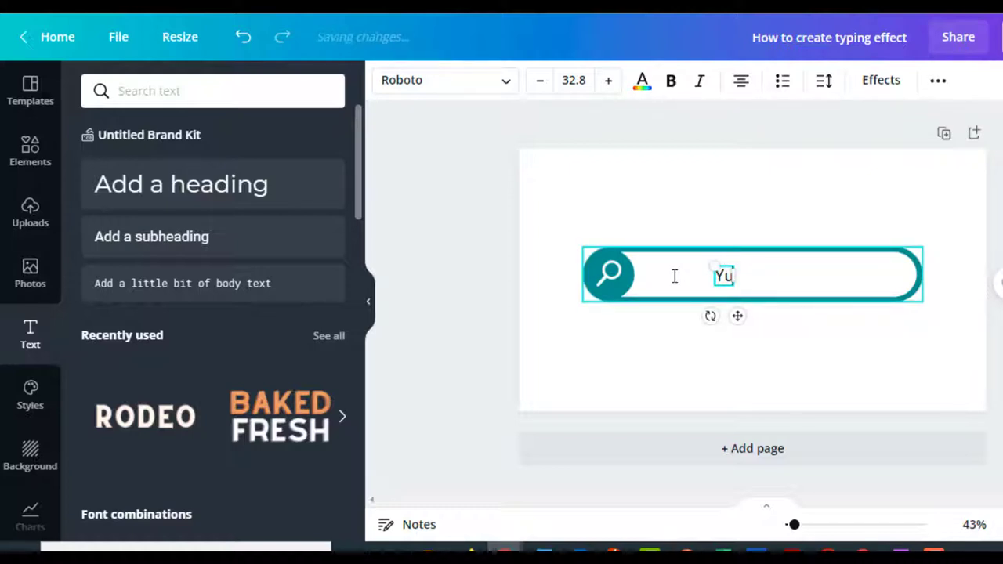
{"action": "key", "text": "Backspace"}
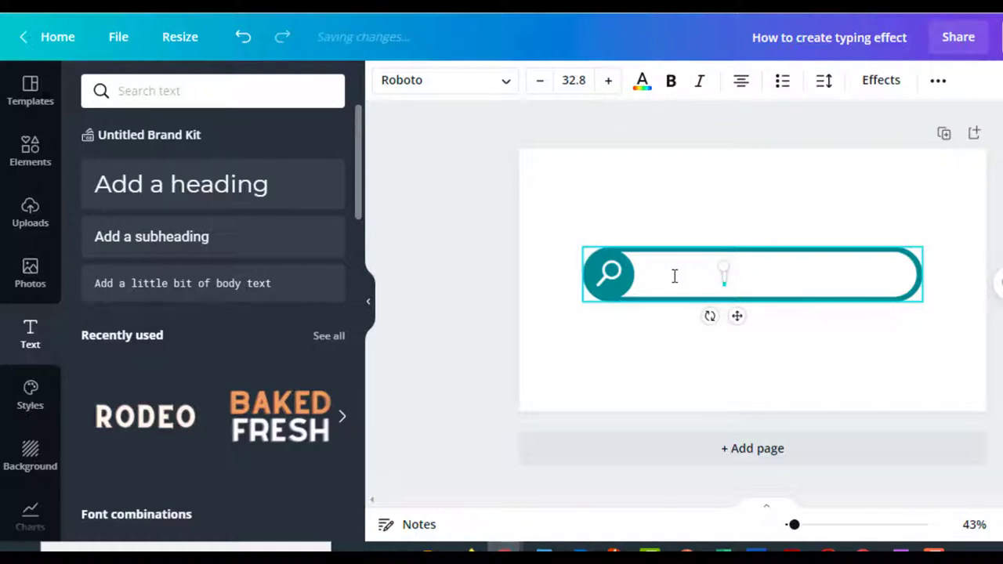
{"action": "type", "text": "Yu"}
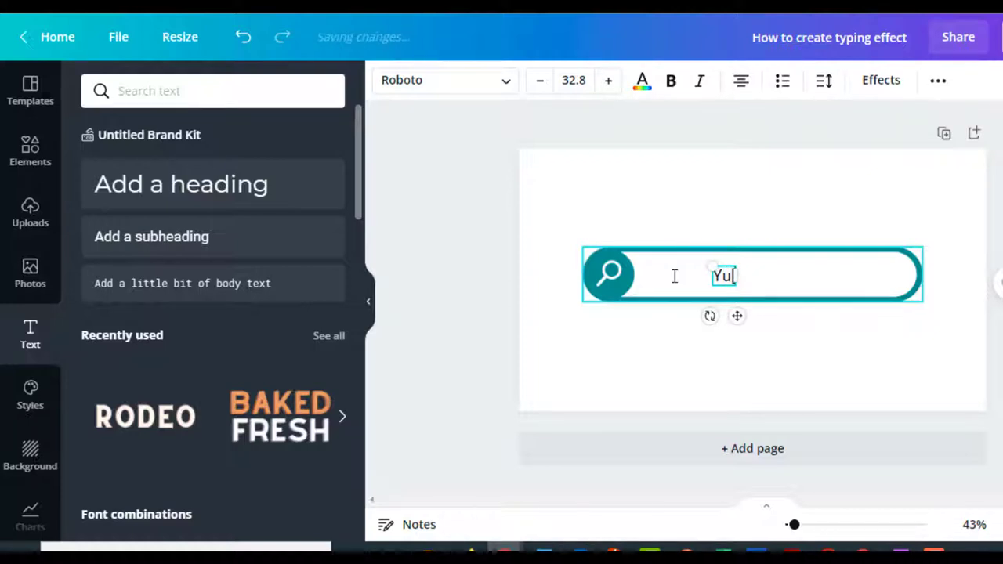
{"action": "mouse_move", "coordinate": [682, 279]}
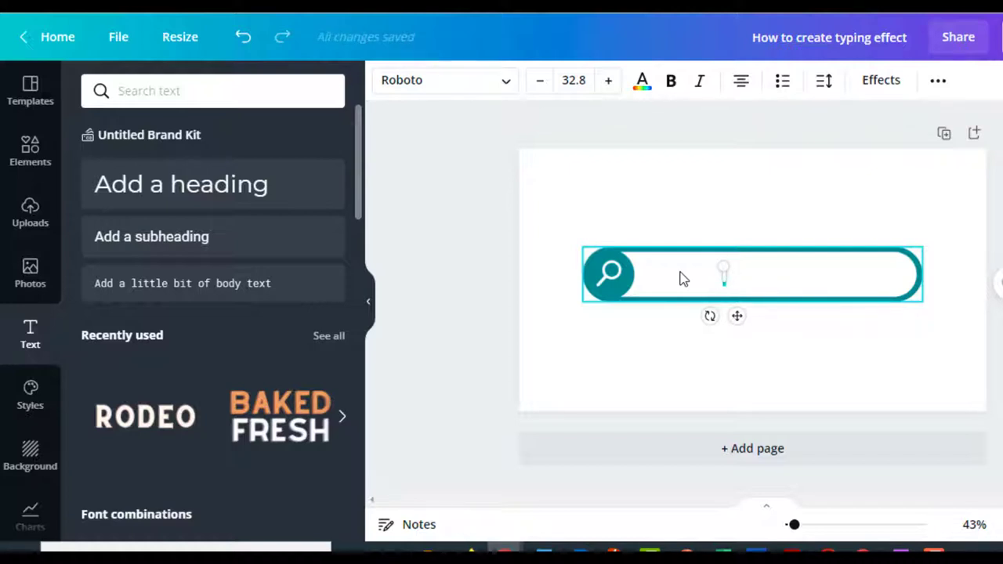
{"action": "type", "text": "Typing."}
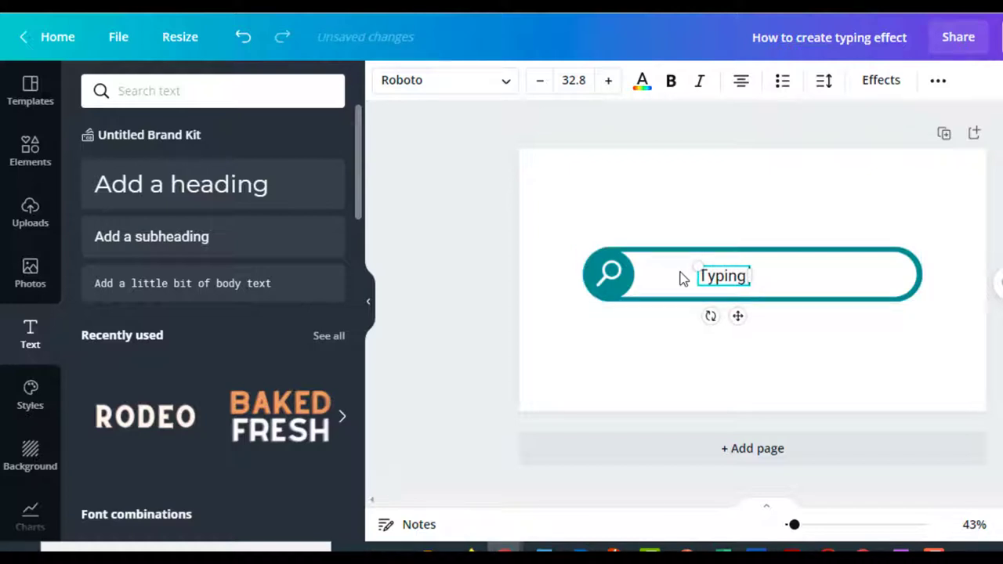
{"action": "type", "text": "Effect in Ca"}
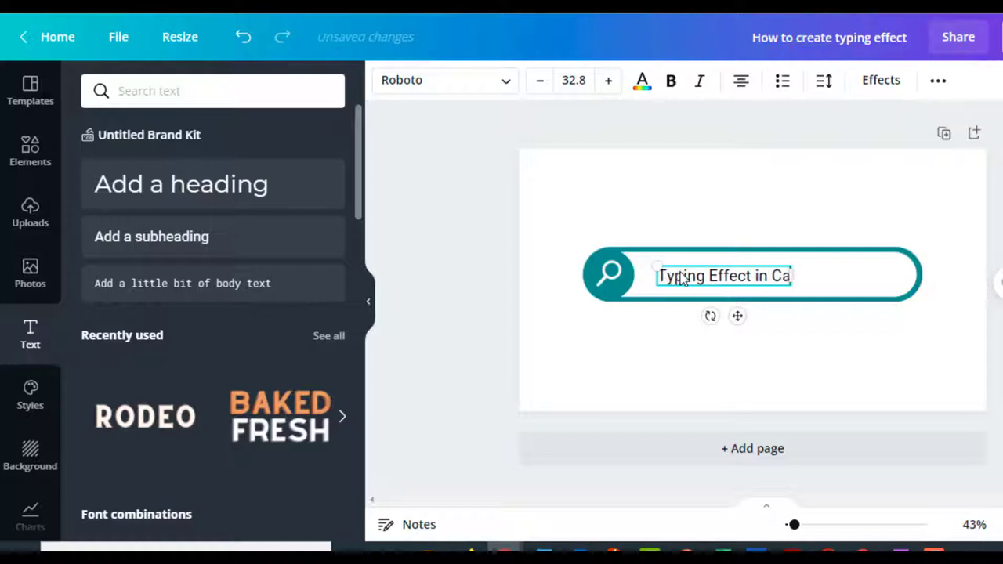
{"action": "type", "text": "nva"}
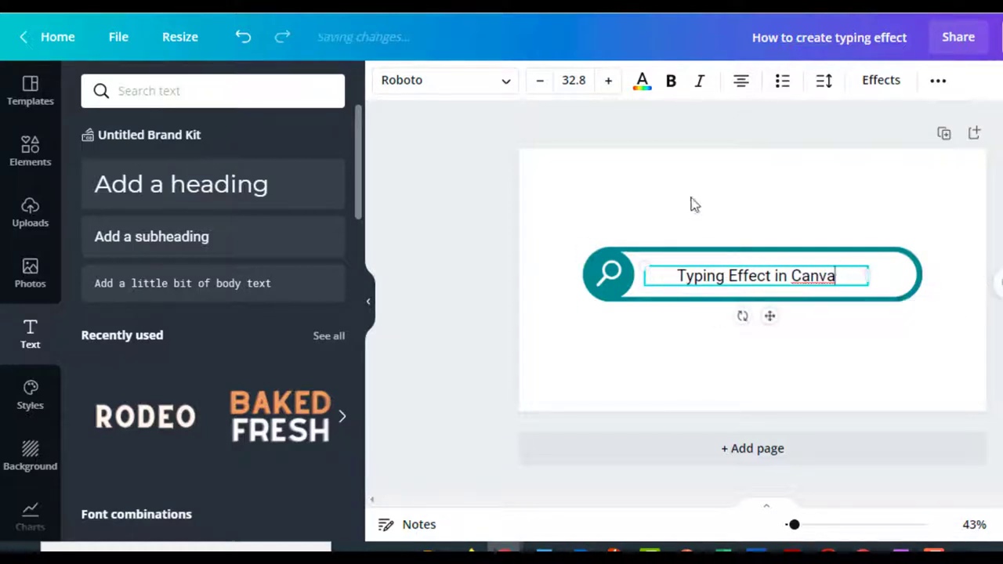
Increase the search-bar text font size step by step to 43.8
{"action": "left_click", "coordinate": [608, 82]}
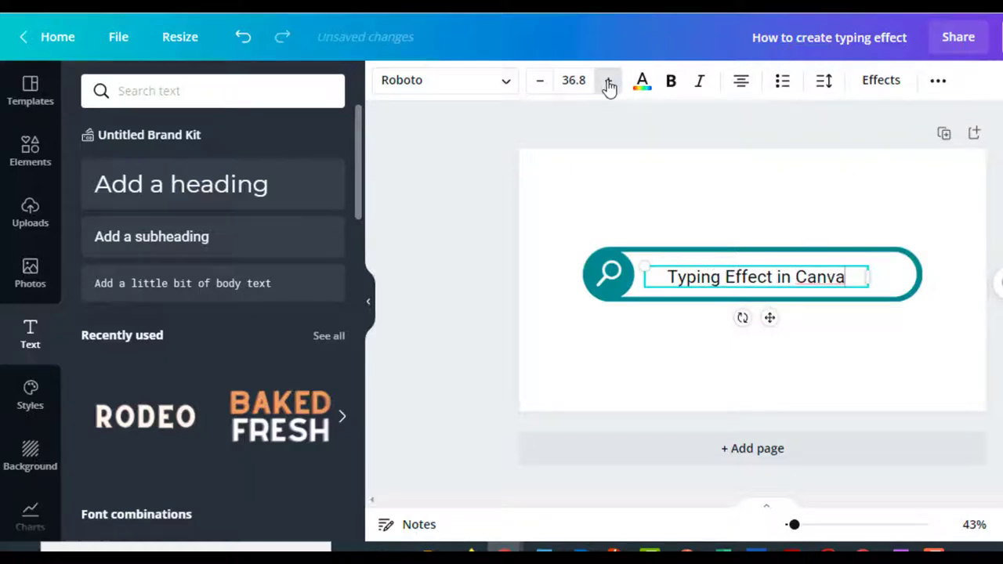
{"action": "left_click", "coordinate": [609, 85]}
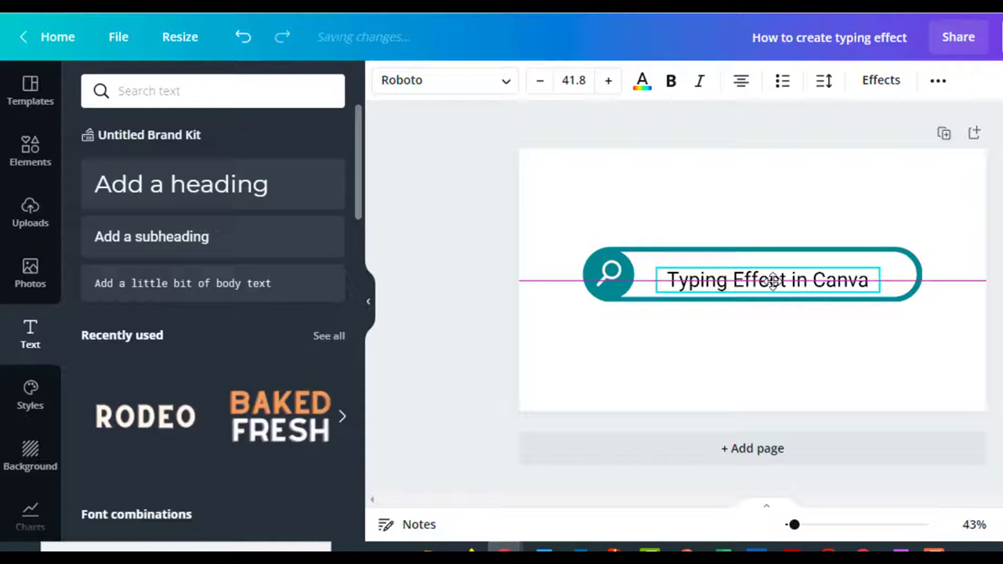
{"action": "left_click", "coordinate": [608, 80]}
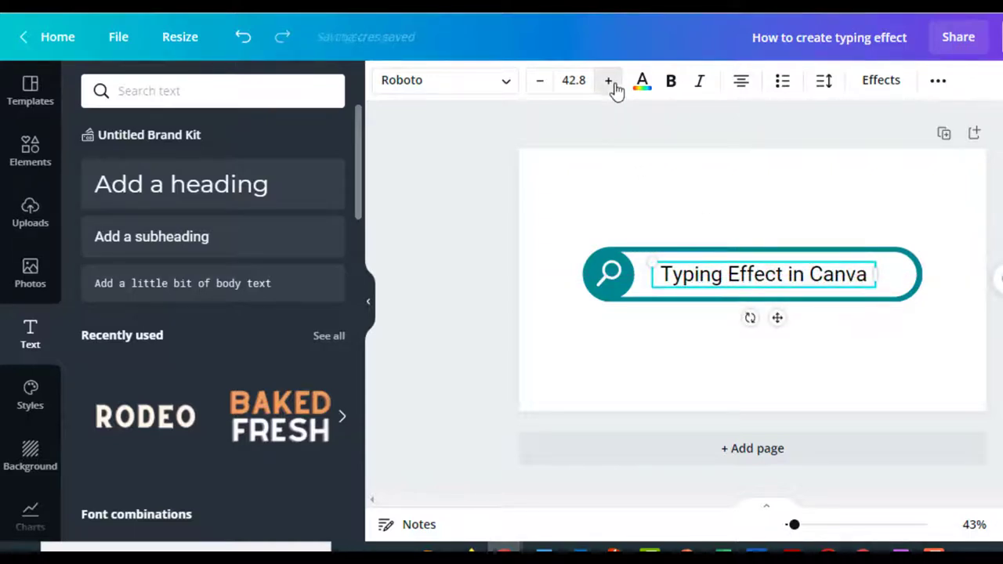
{"action": "left_click", "coordinate": [608, 80]}
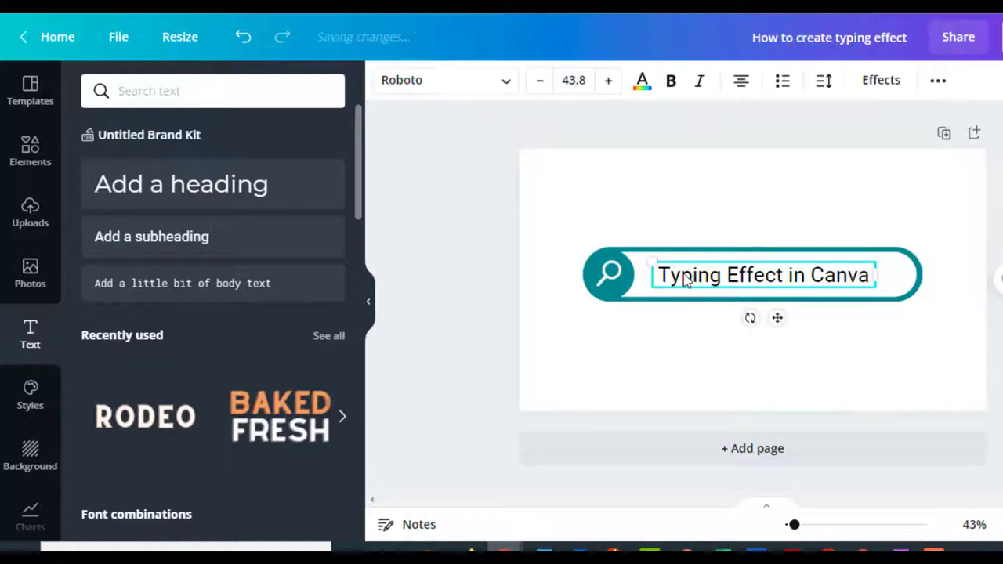
{"action": "mouse_move", "coordinate": [438, 86]}
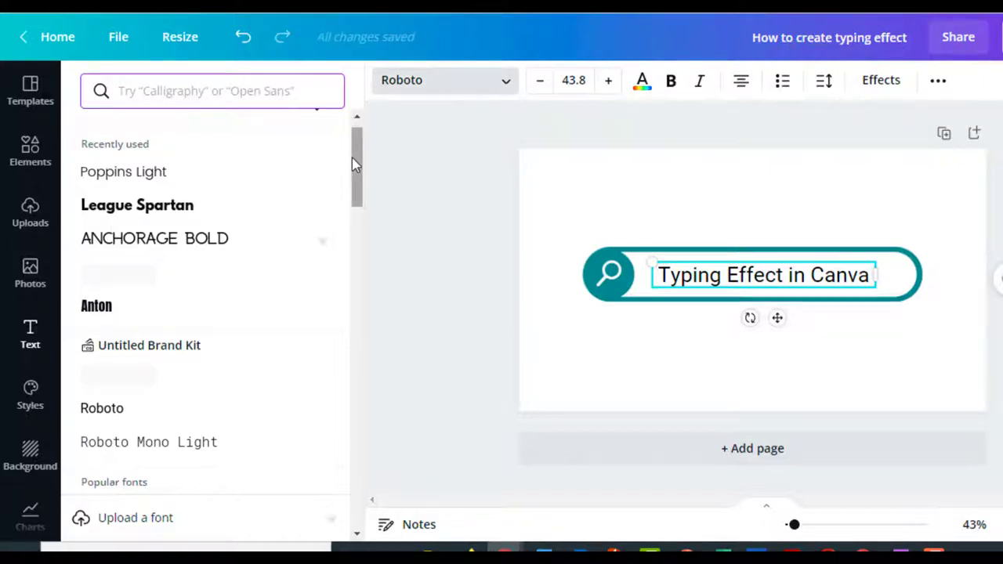
Browse the Roboto font dropdown list without changing the typeface
{"action": "scroll", "scroll_direction": "down", "scroll_amount": 3}
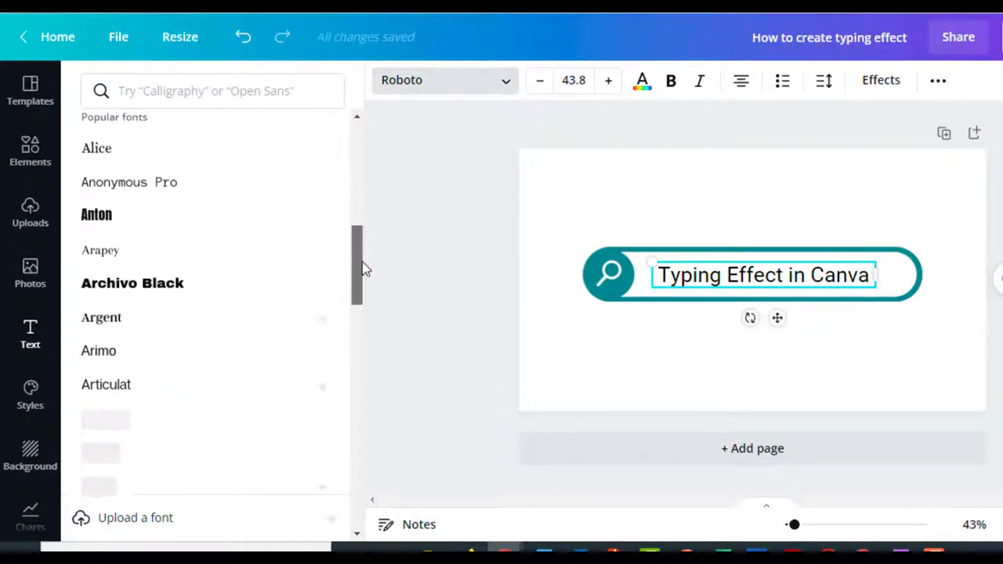
{"action": "scroll", "scroll_direction": "up", "scroll_amount": 3}
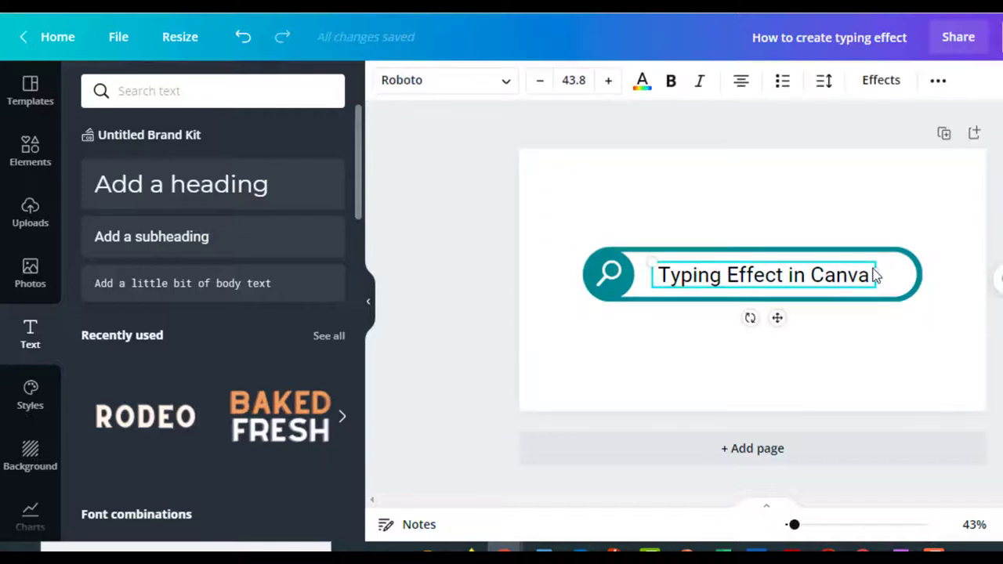
Nudge the title font size up then back to 45.8 so it stays on one line
{"action": "left_click", "coordinate": [608, 80]}
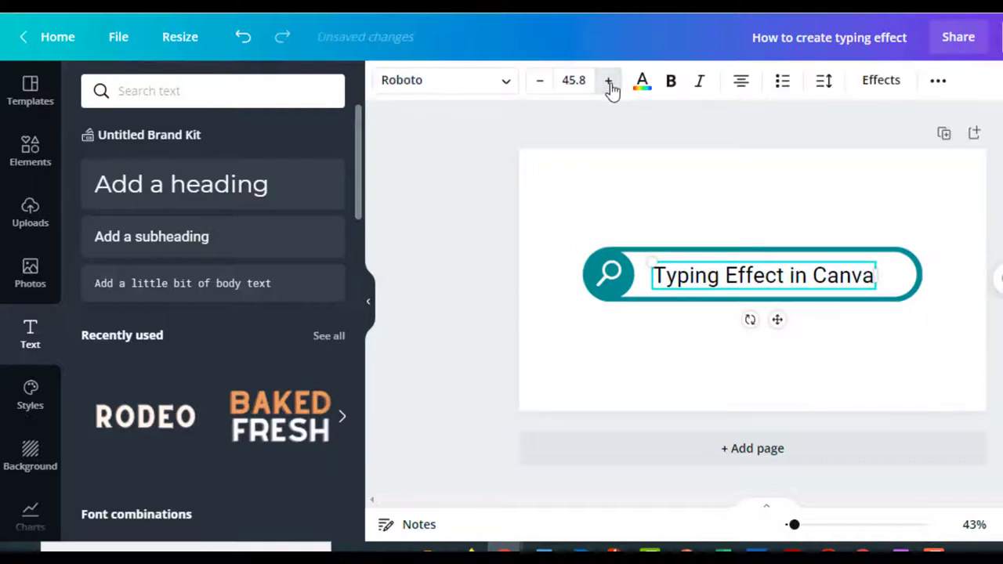
{"action": "left_click", "coordinate": [608, 80]}
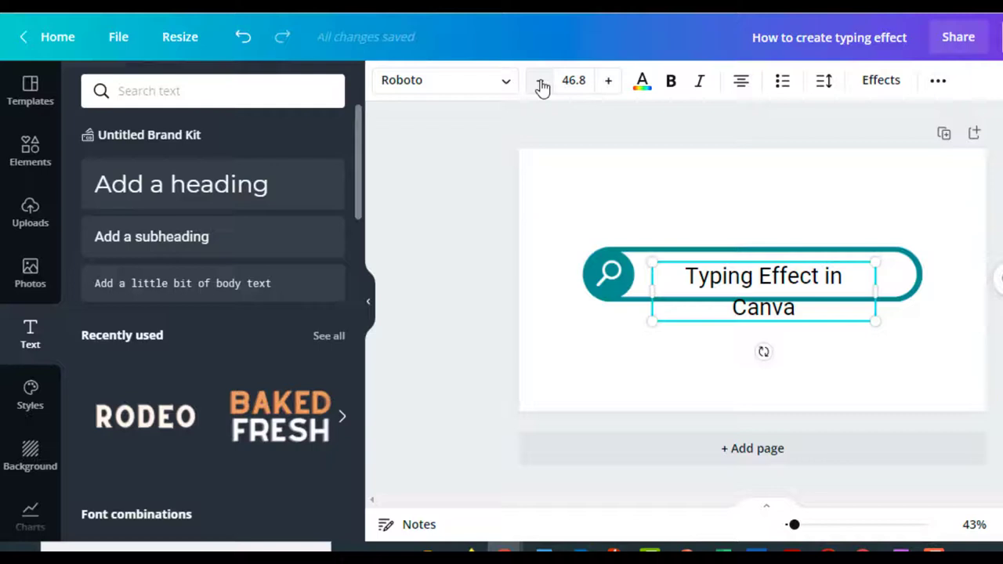
{"action": "left_click", "coordinate": [737, 195]}
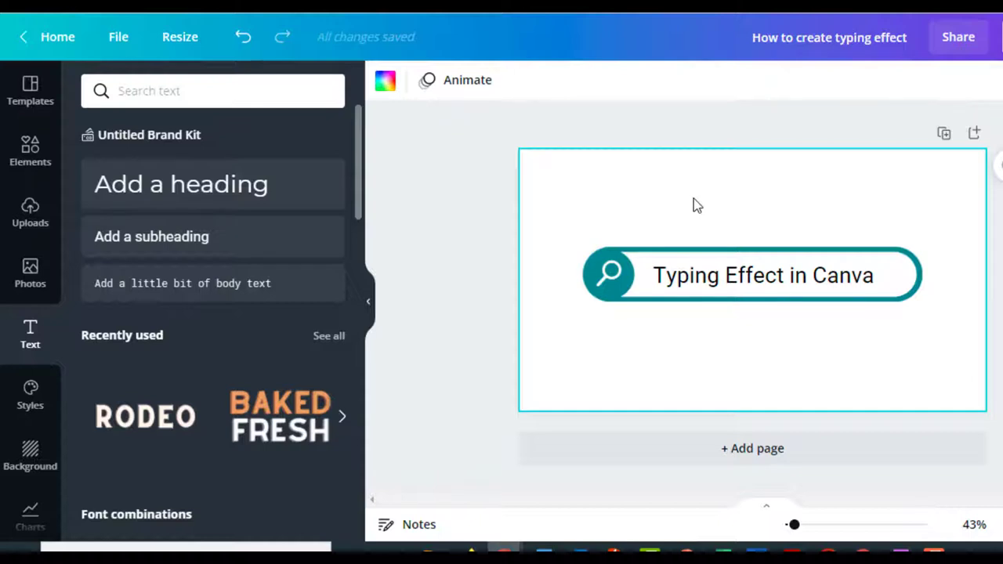
{"action": "mouse_move", "coordinate": [604, 226]}
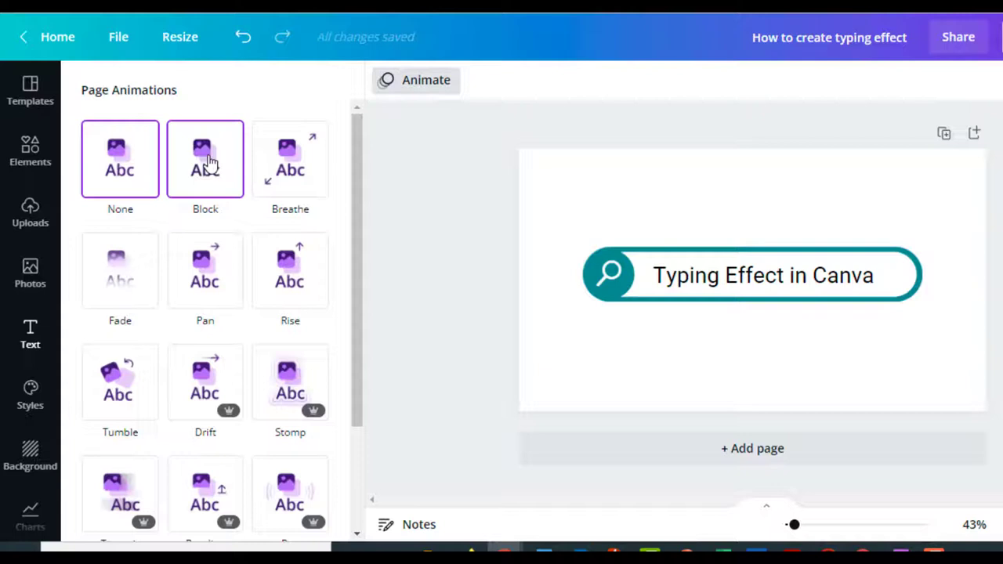
Apply the Block page animation, then select the title text for animating
{"action": "left_click", "coordinate": [204, 160]}
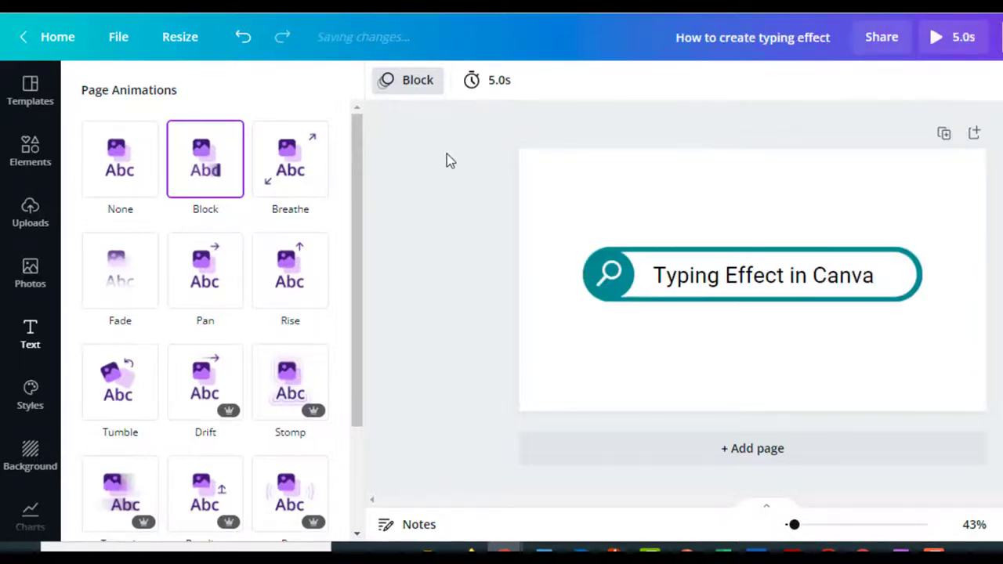
{"action": "left_click", "coordinate": [762, 276]}
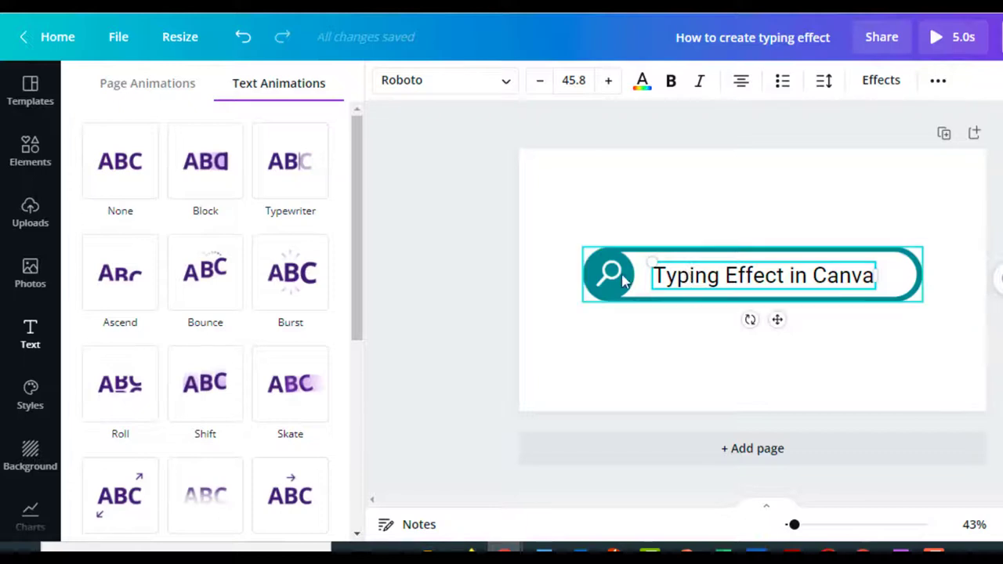
Preview the Typewriter, Burst, Bounce and Ascend text animations on the title
{"action": "left_click", "coordinate": [290, 273]}
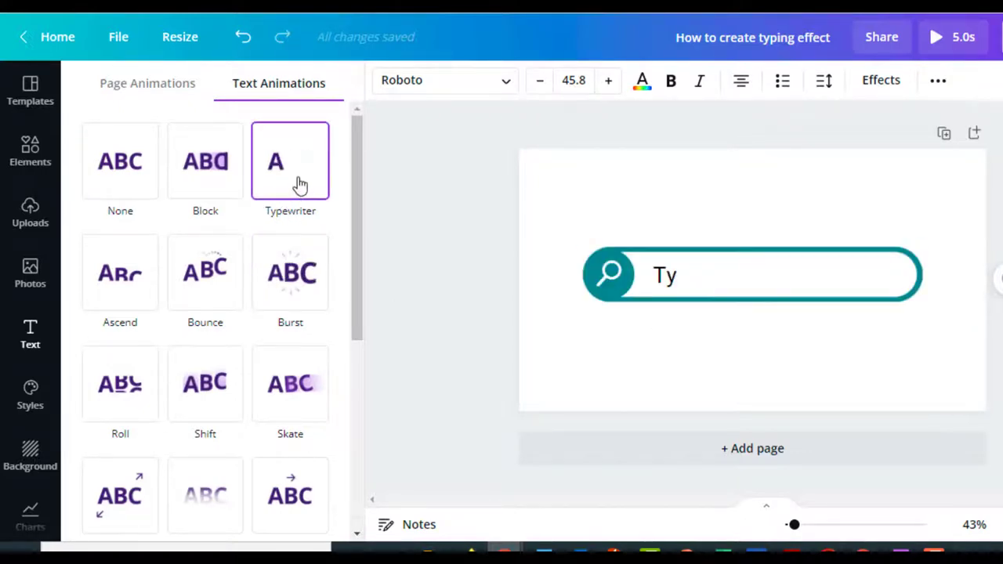
{"action": "left_click", "coordinate": [290, 160]}
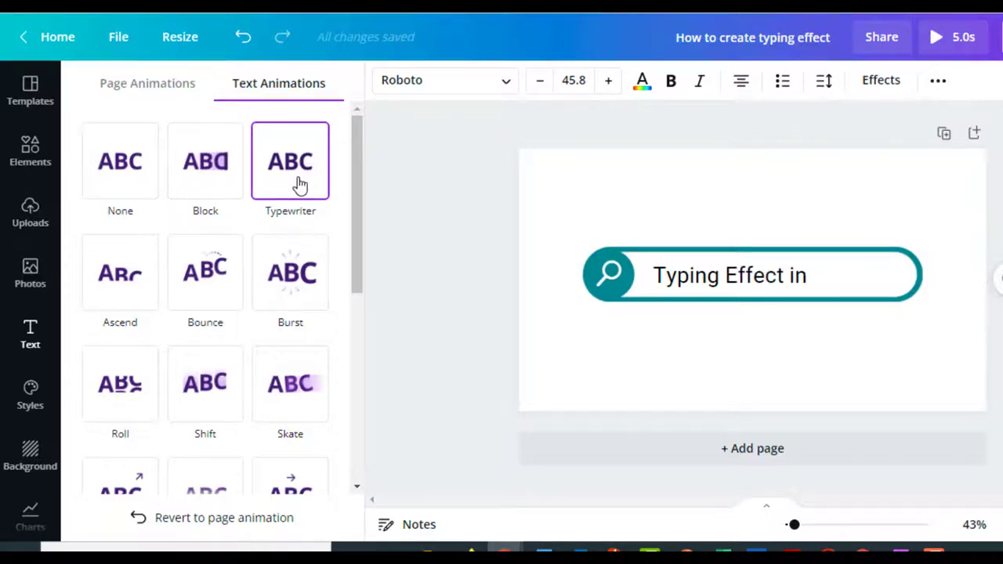
{"action": "type", "text": "Canva"}
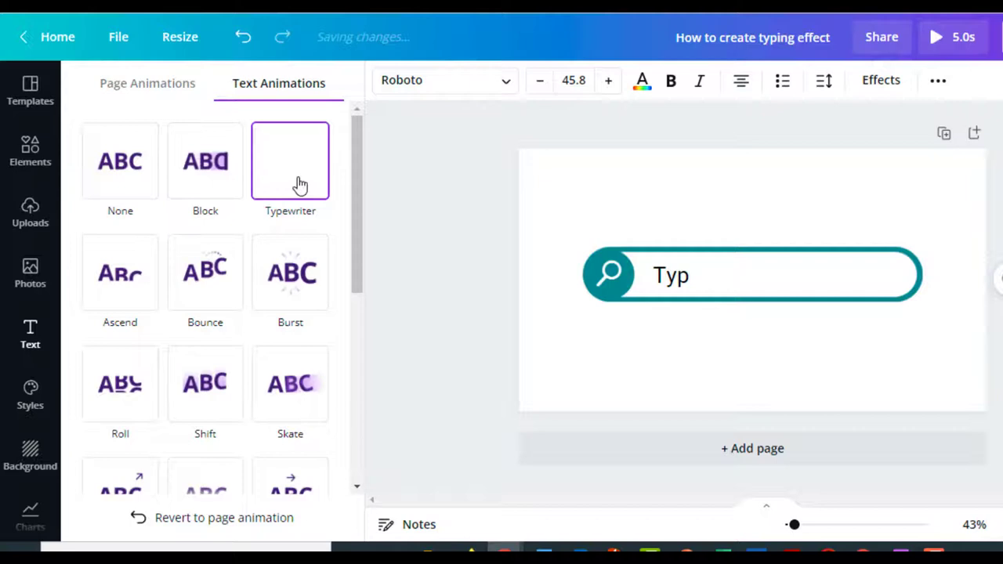
{"action": "left_click", "coordinate": [290, 272]}
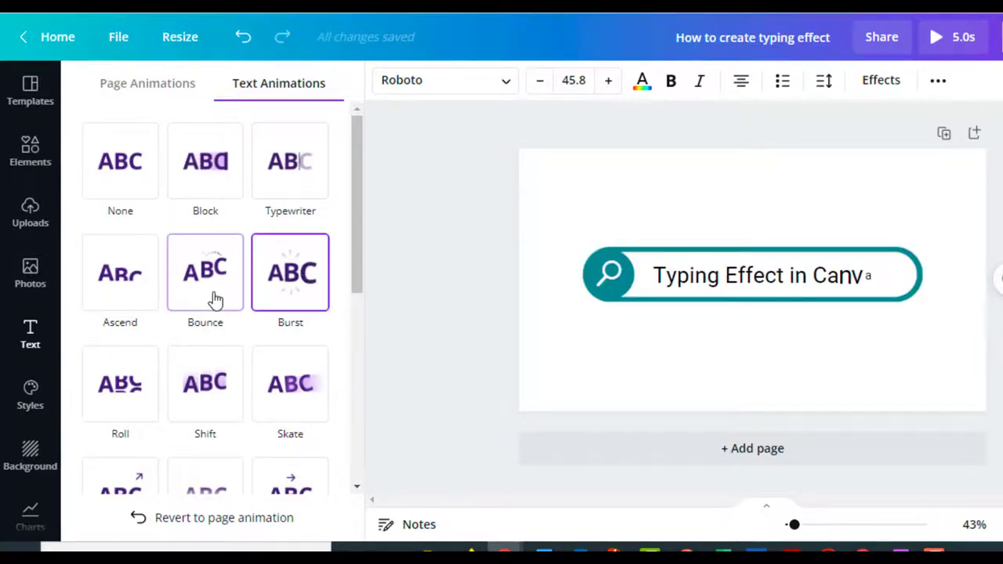
{"action": "left_click", "coordinate": [204, 273]}
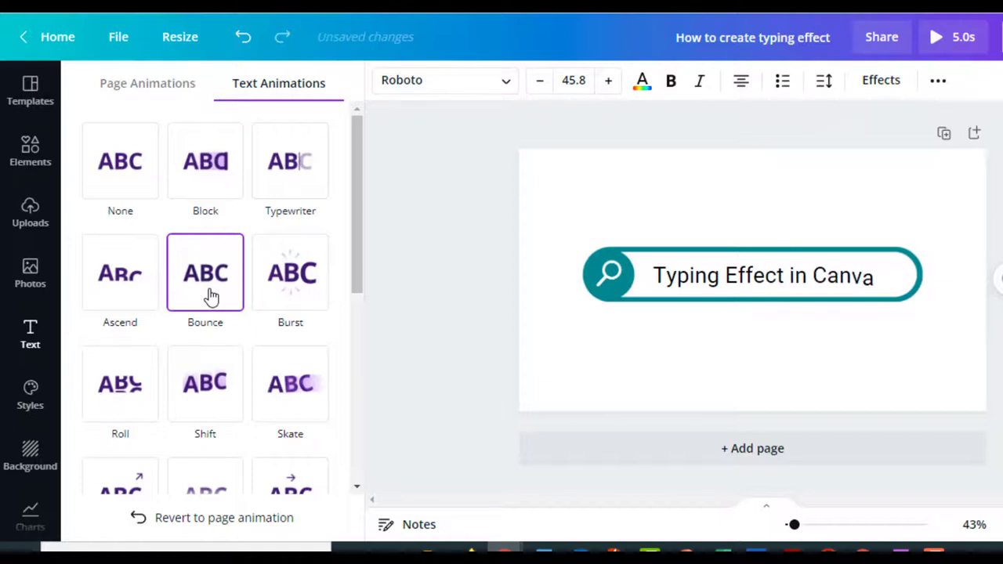
{"action": "left_click", "coordinate": [119, 273]}
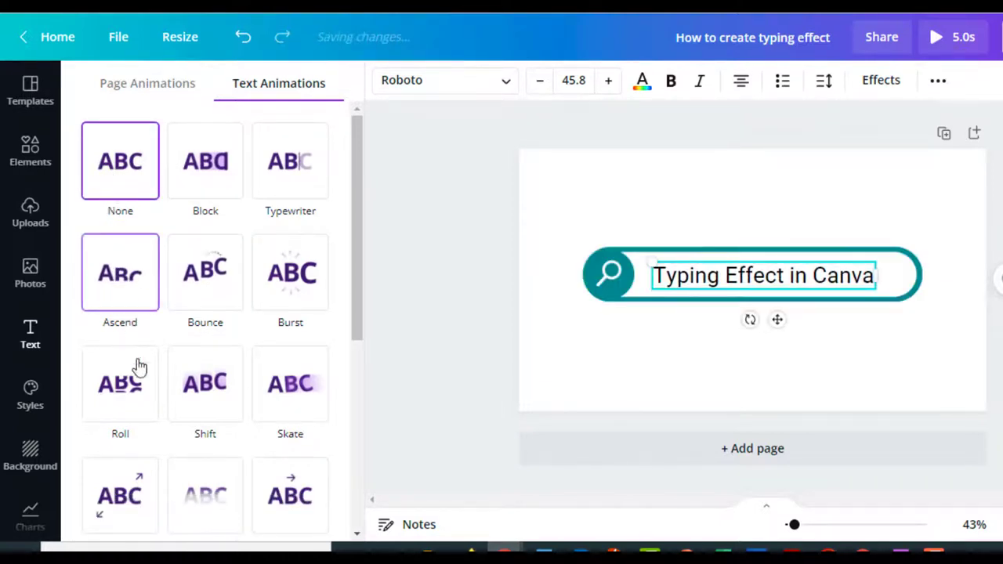
Try Pan and other animations, then settle on the Typewriter animation for the title
{"action": "left_click", "coordinate": [119, 385]}
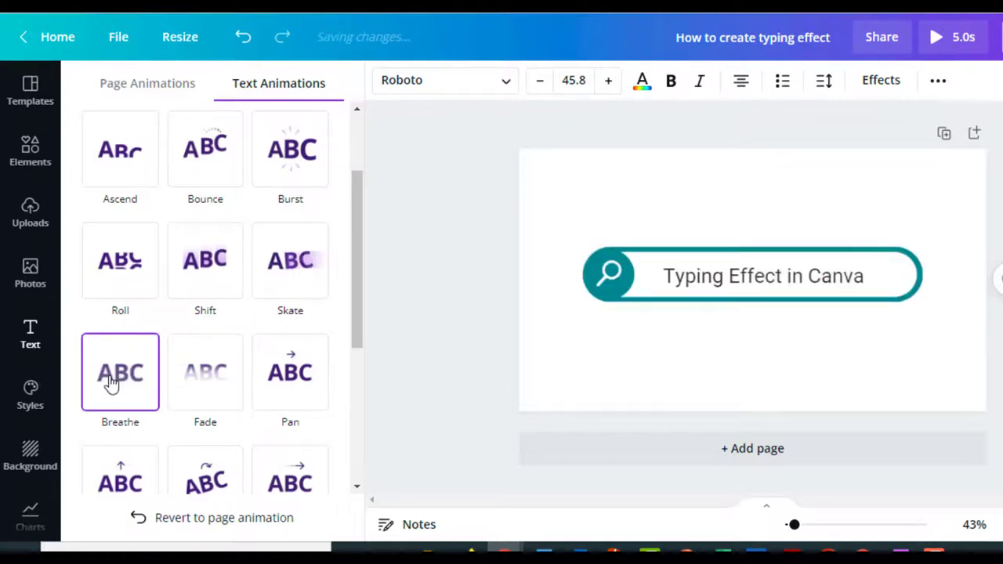
{"action": "left_click", "coordinate": [290, 373]}
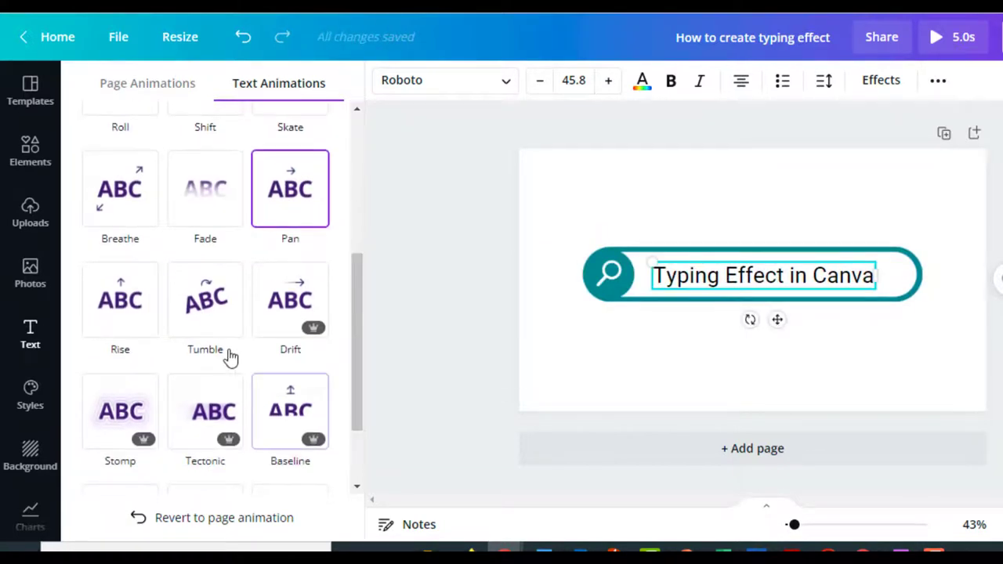
{"action": "left_click", "coordinate": [204, 300]}
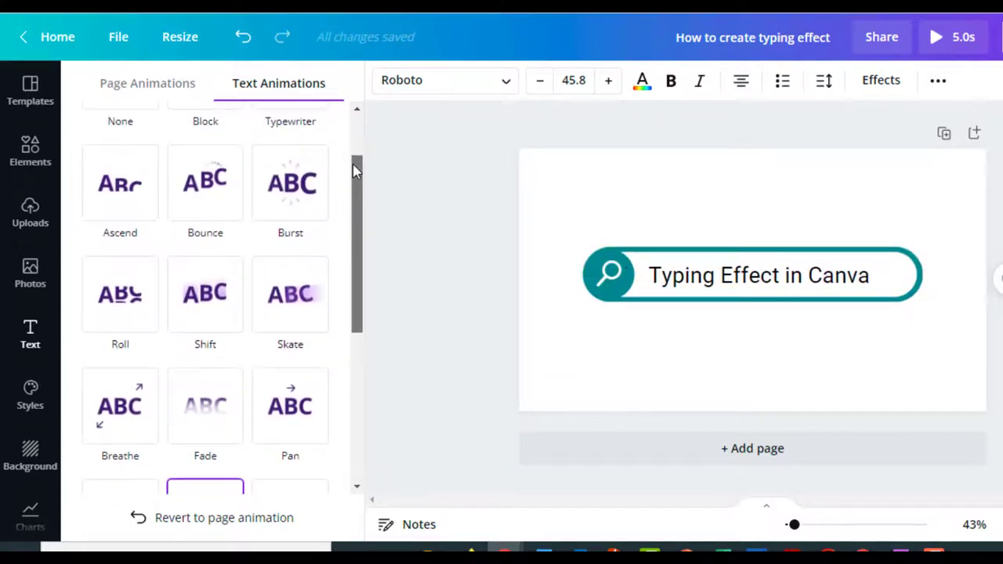
{"action": "left_click", "coordinate": [290, 160]}
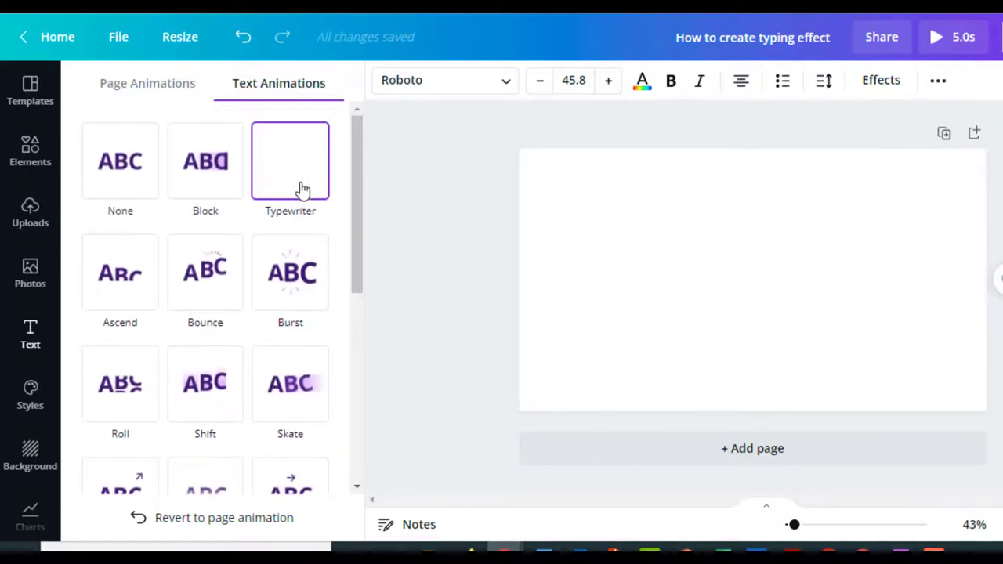
{"action": "left_click", "coordinate": [290, 160]}
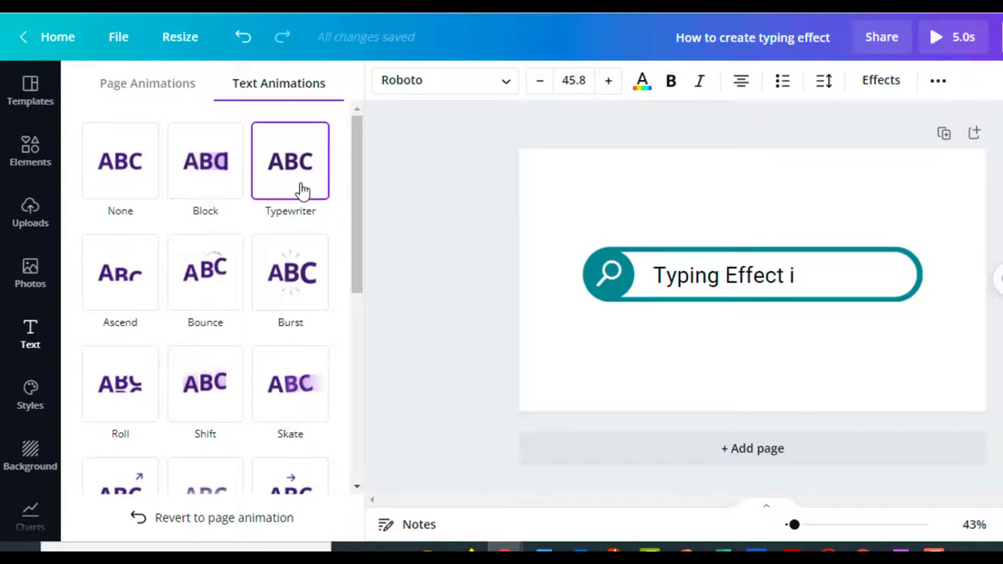
{"action": "type", "text": "n Canva"}
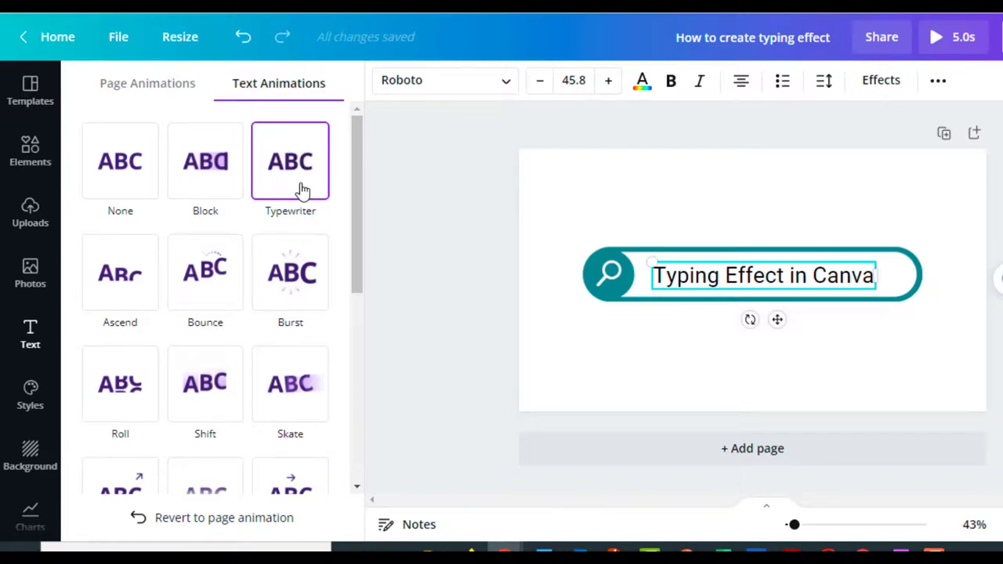
Download the animated design as an MP4 Video file
{"action": "left_click", "coordinate": [29, 332]}
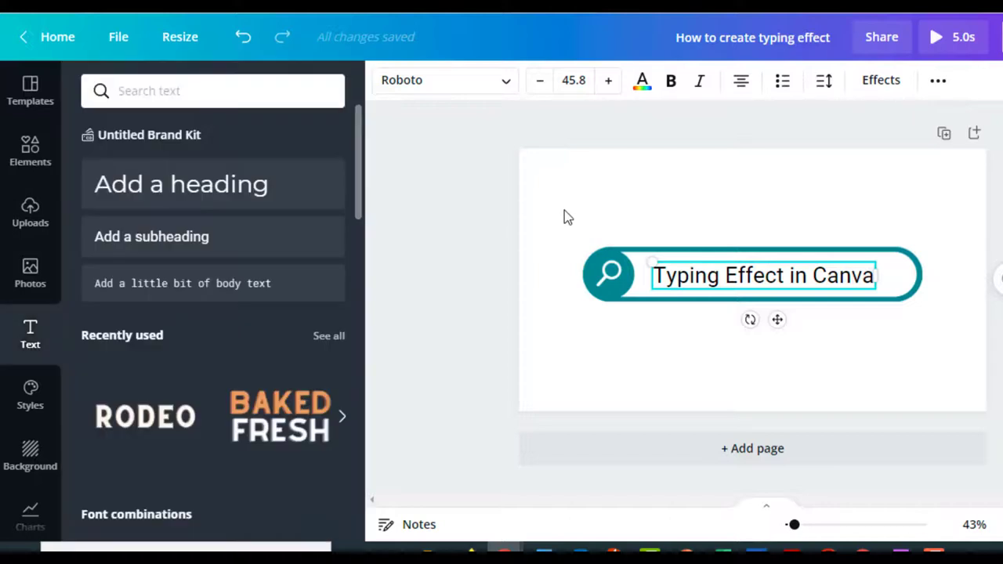
{"action": "left_click", "coordinate": [662, 207]}
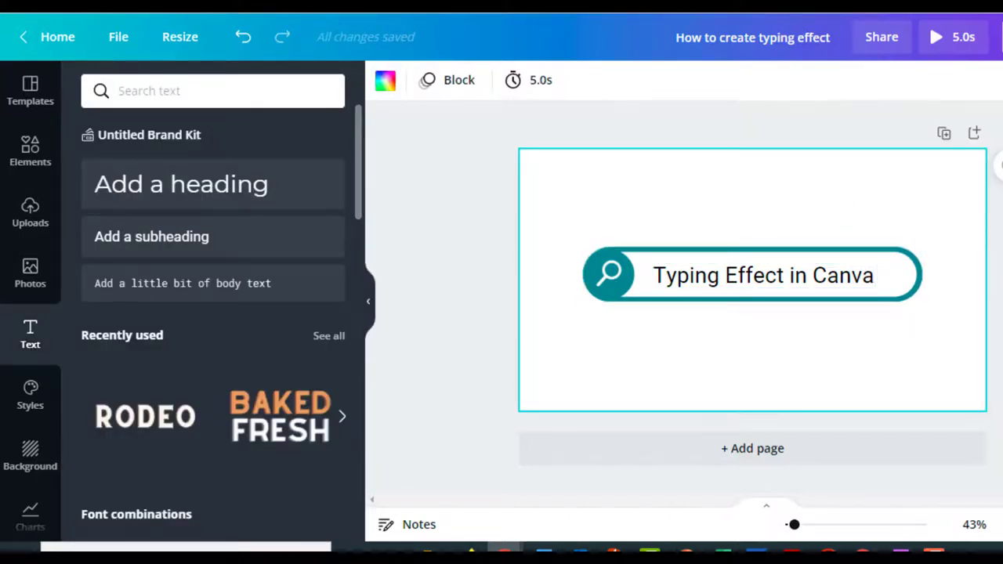
{"action": "left_click", "coordinate": [903, 38]}
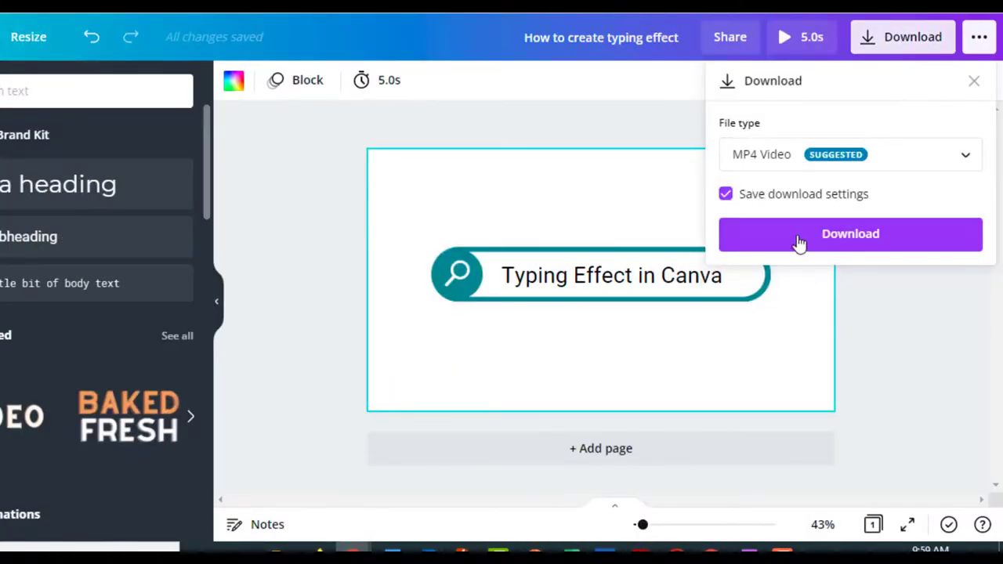
{"action": "left_click", "coordinate": [849, 234]}
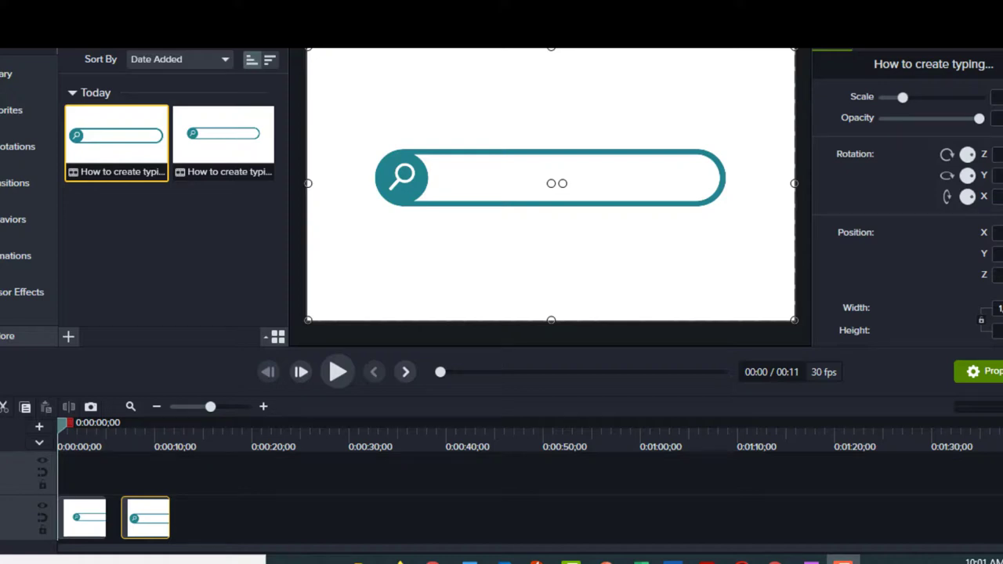
{"action": "mouse_move", "coordinate": [339, 372]}
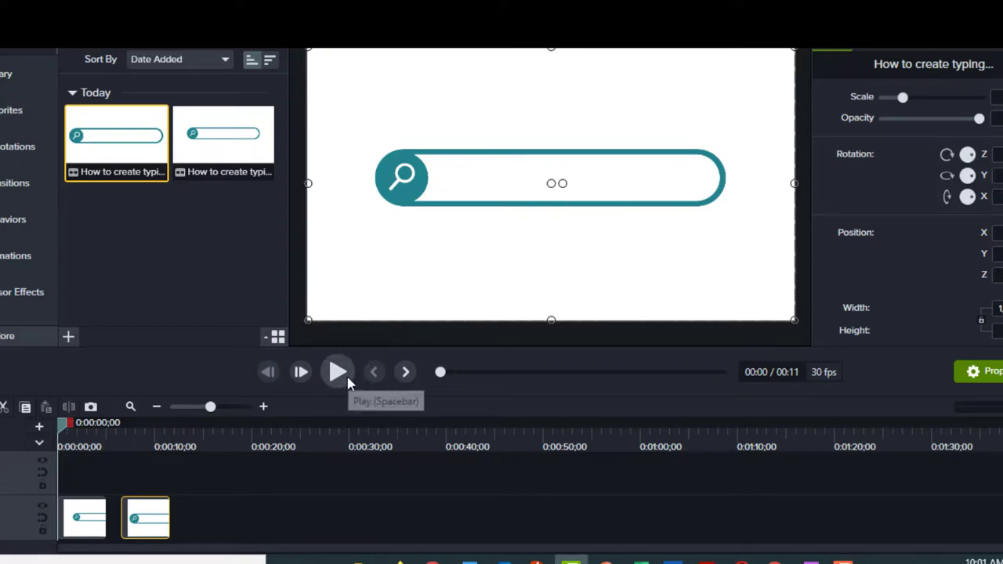
Play the clip until 'Typing Effect in Canva' has fully typed out, then pause
{"action": "left_click", "coordinate": [338, 371]}
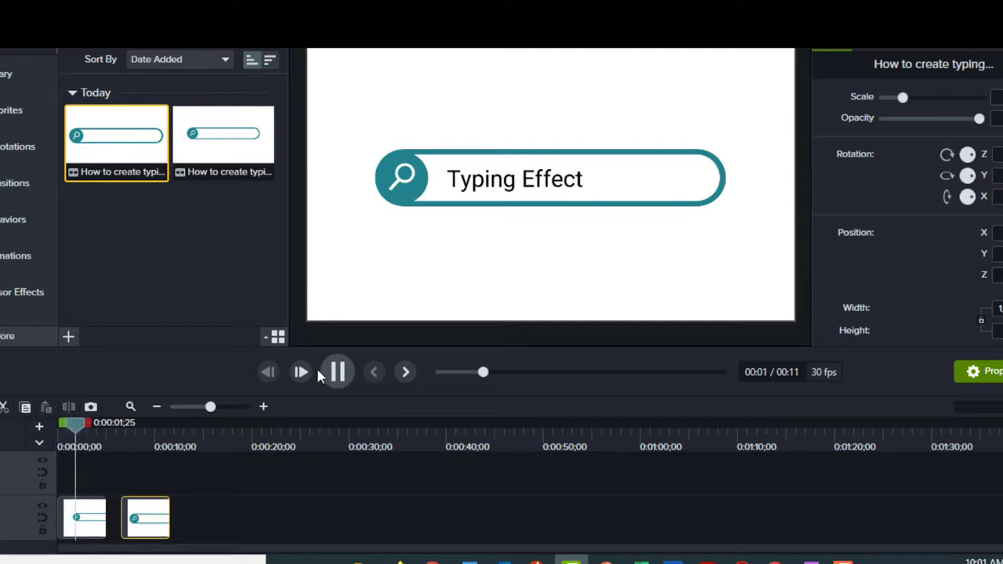
{"action": "left_click", "coordinate": [337, 371]}
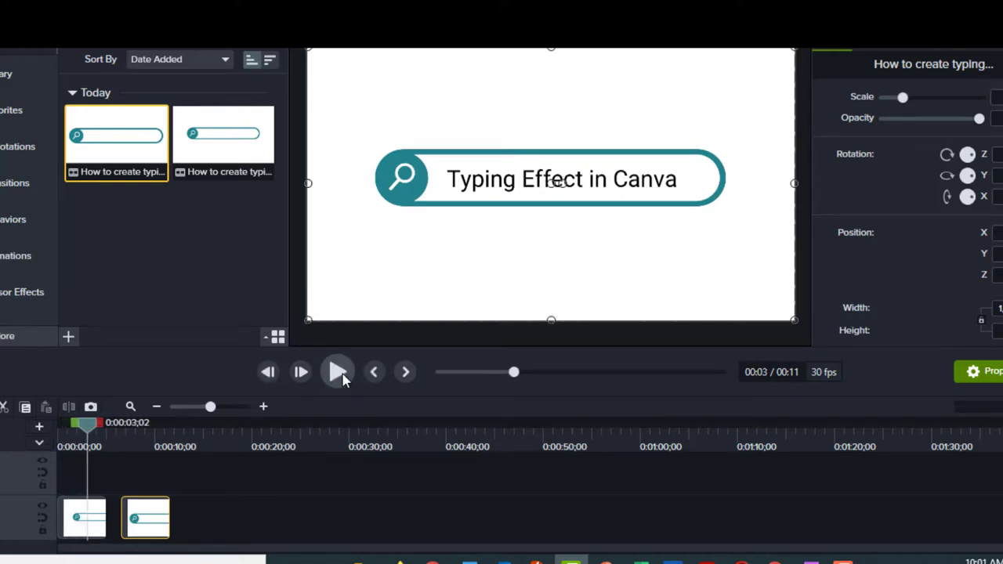